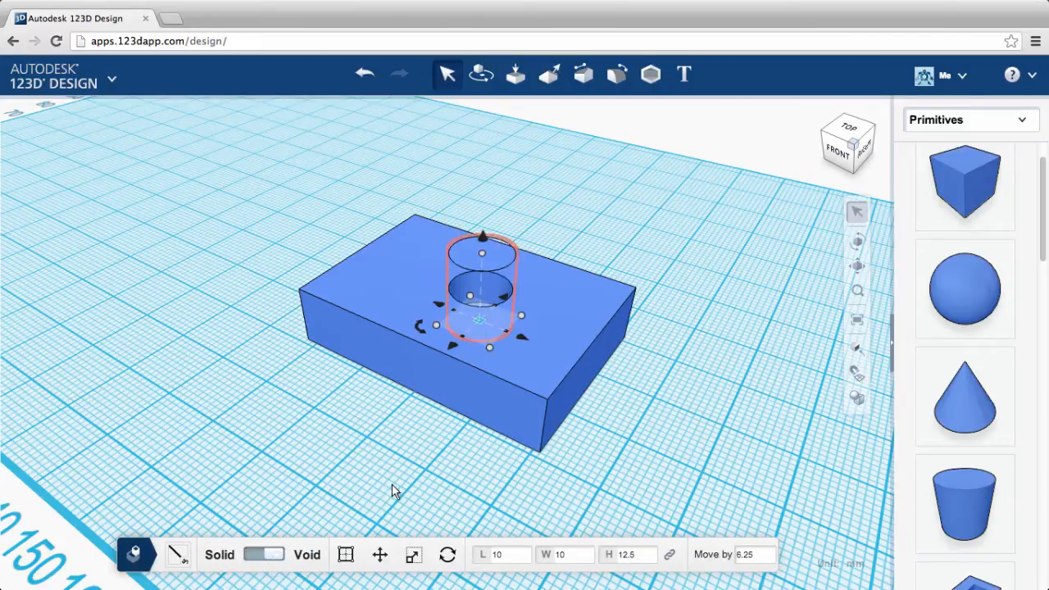
mouse_move(492, 277)
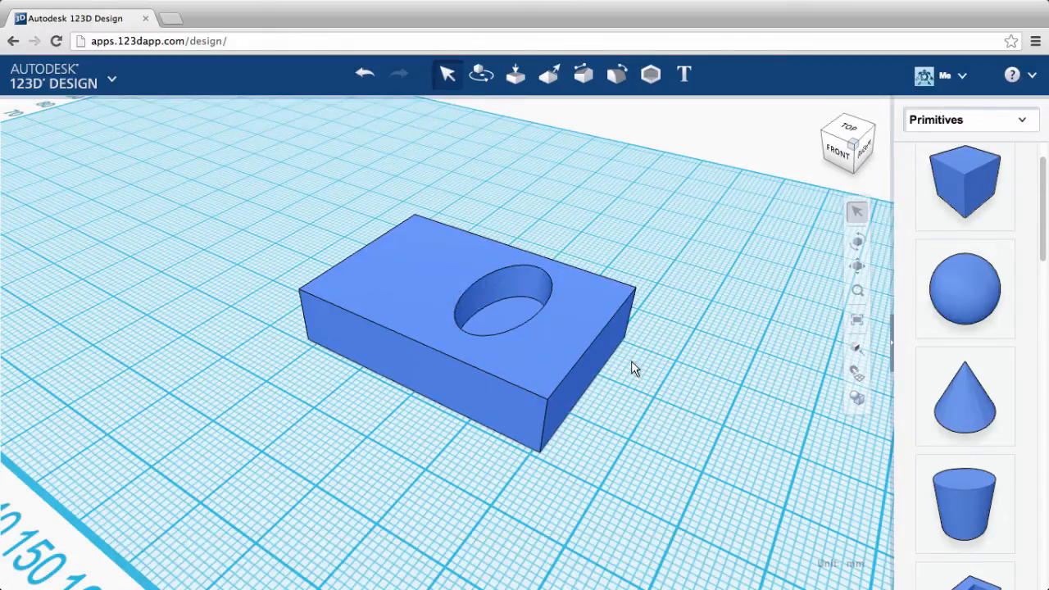
Select the box that now has the round hole cut into its top
left_click(505, 308)
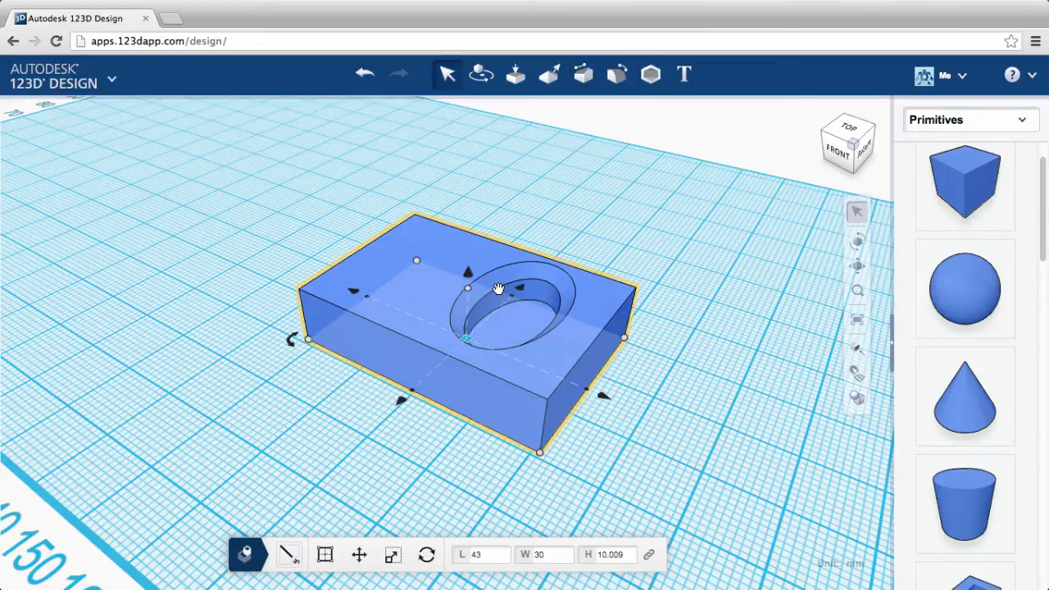
mouse_move(626, 227)
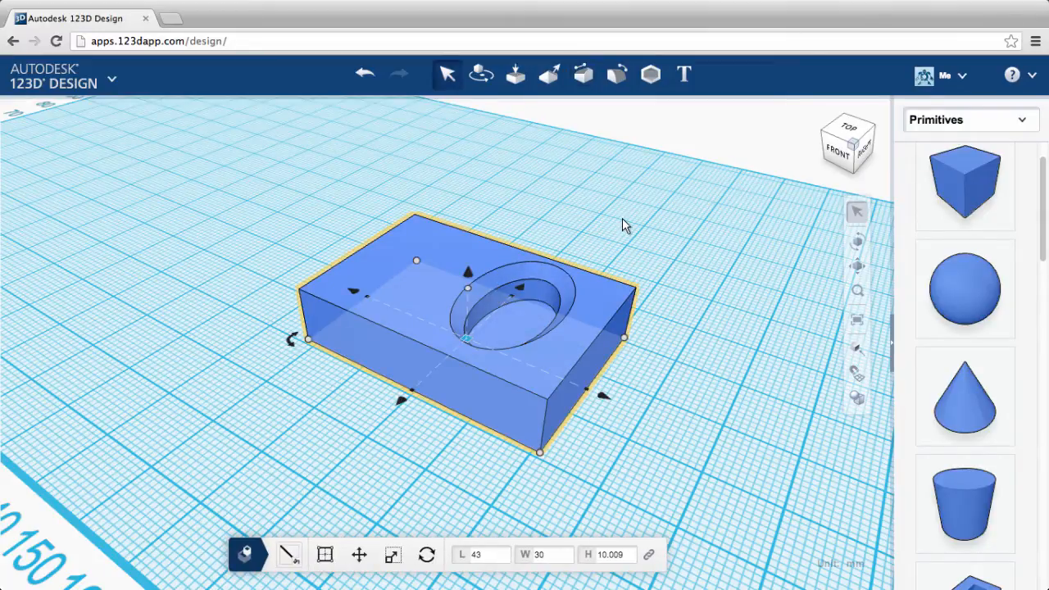
left_click(623, 227)
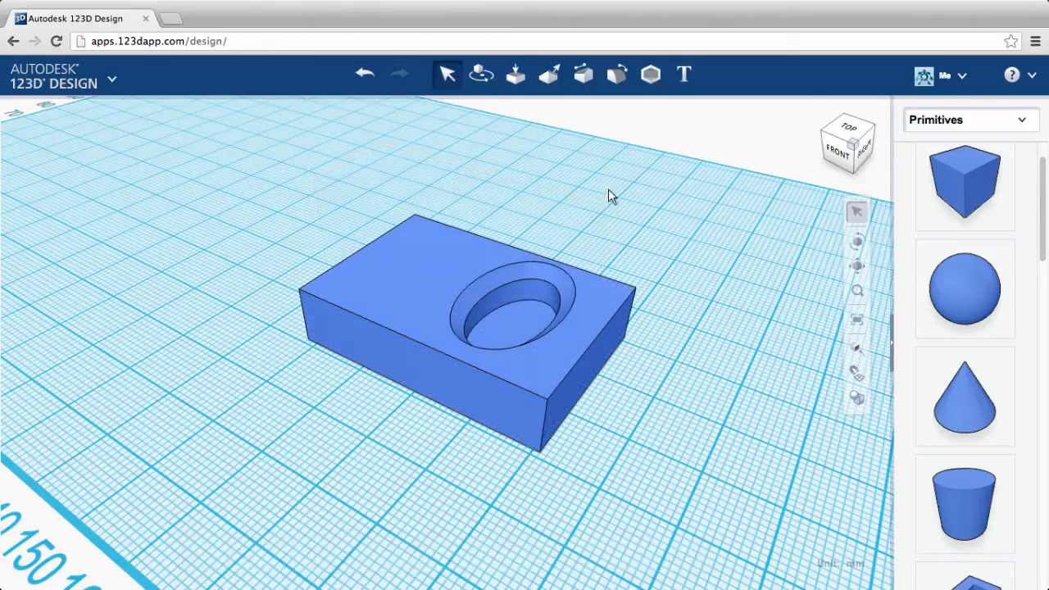
Start Press Pull and pick the inner wall of the hole as the face to move
left_click(515, 75)
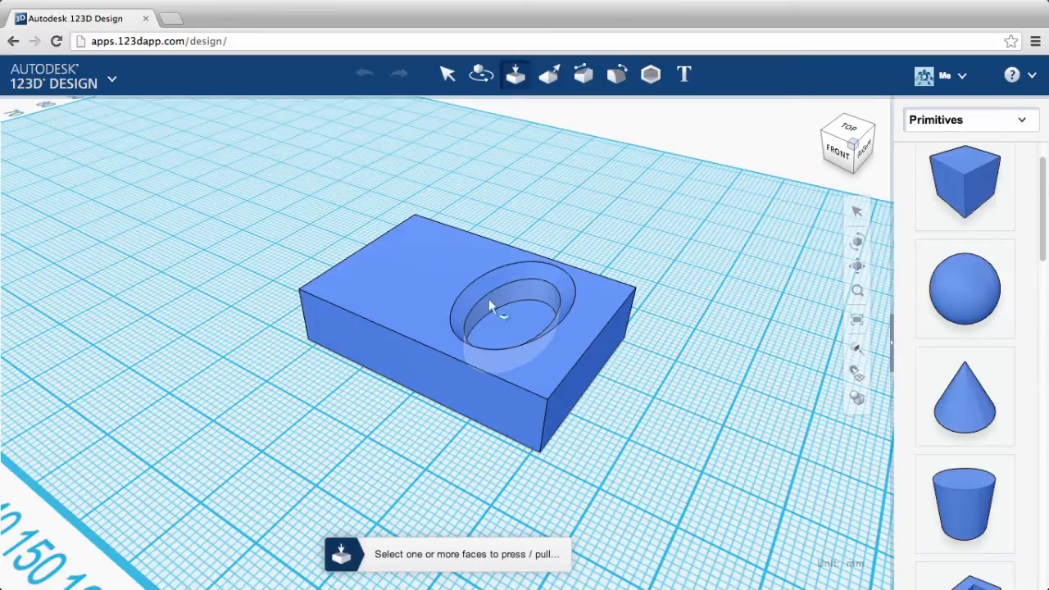
left_click(492, 308)
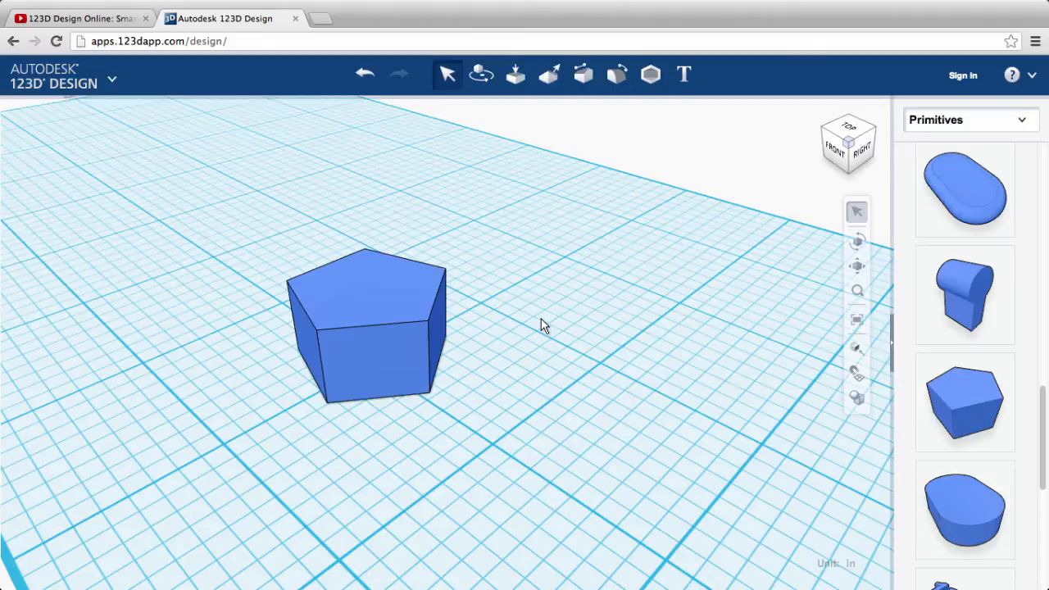
Pull one face of the pentagonal prism outward with Press Pull, making it much wider
left_click(515, 76)
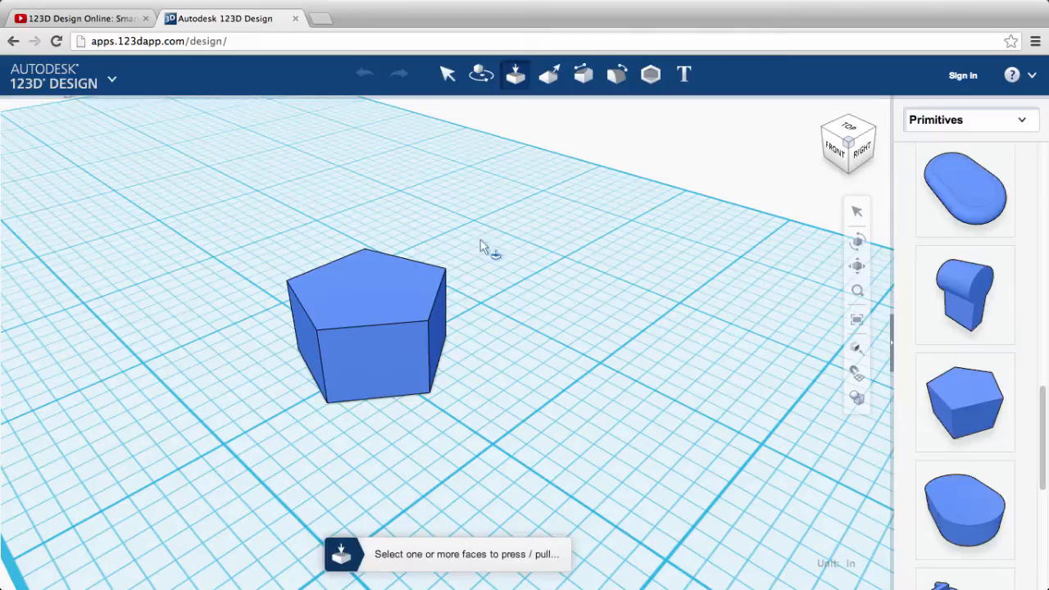
left_click(396, 355)
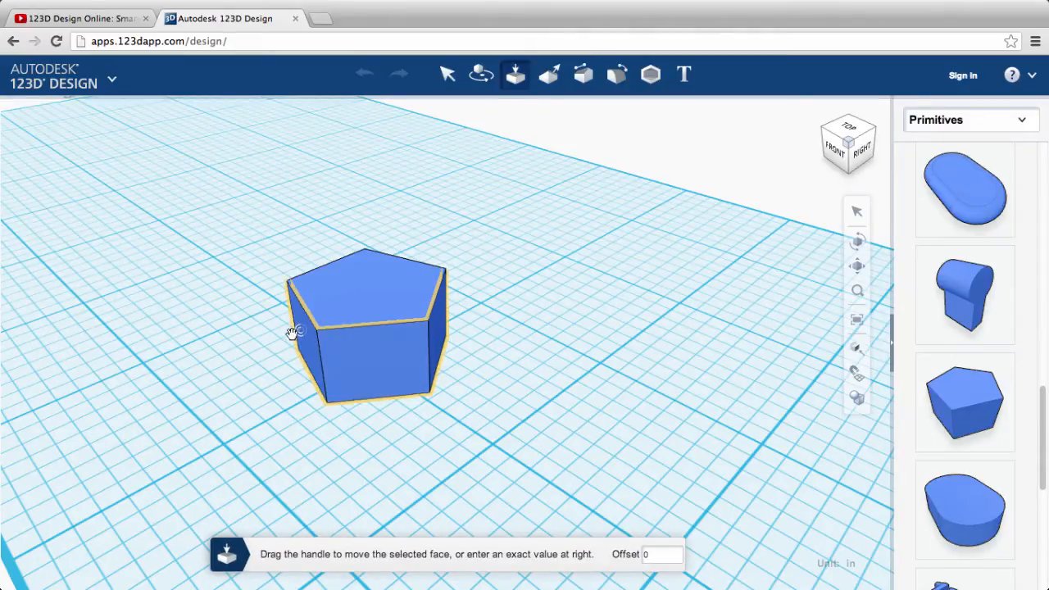
left_click_drag(292, 331, 238, 399)
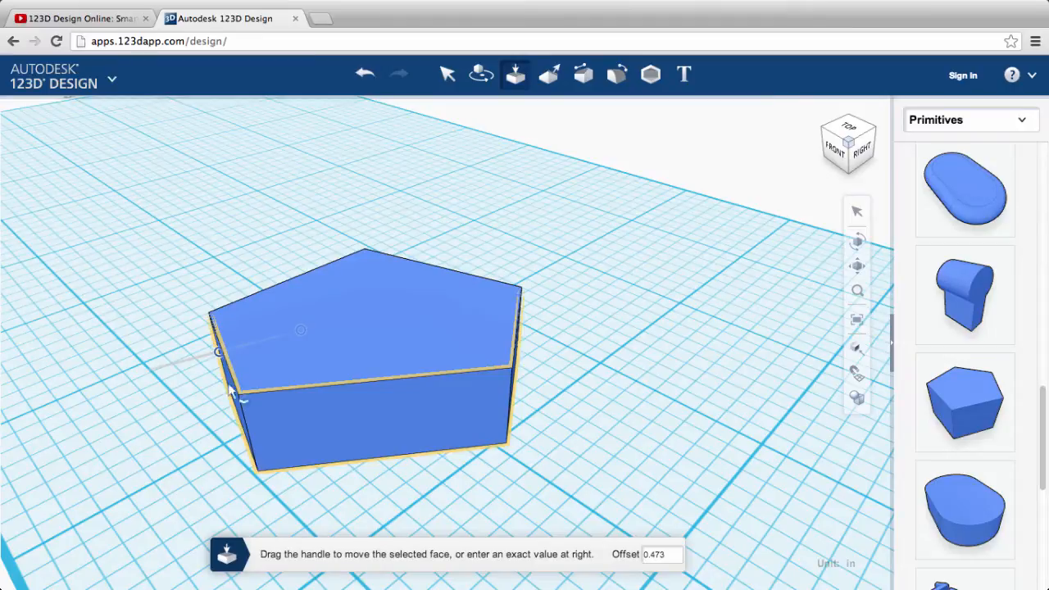
left_click(448, 73)
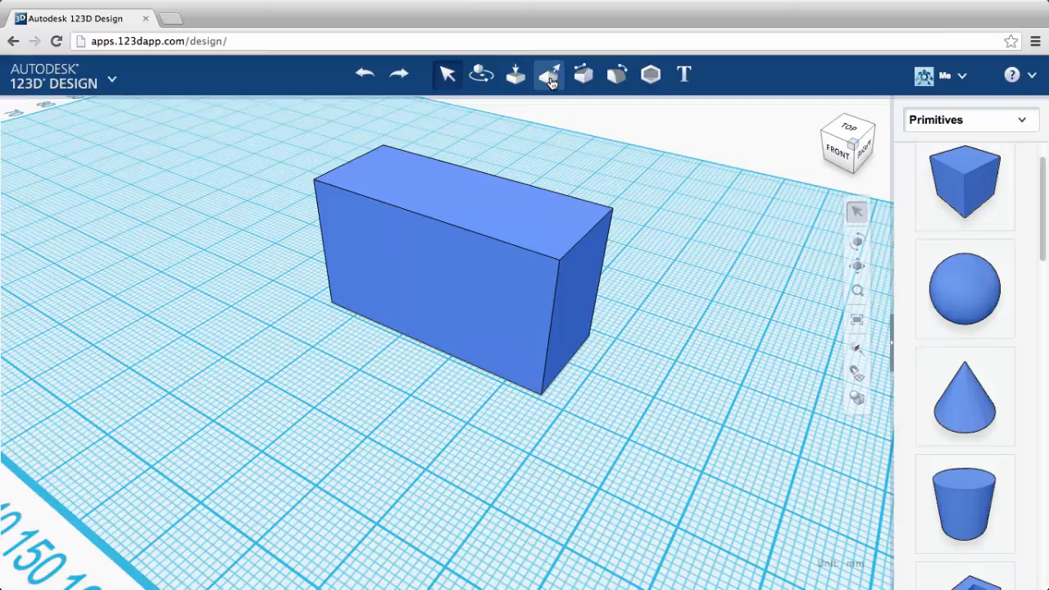
Tweak the block's top edge sideways so the box leans into a slanted wedge
left_click(549, 76)
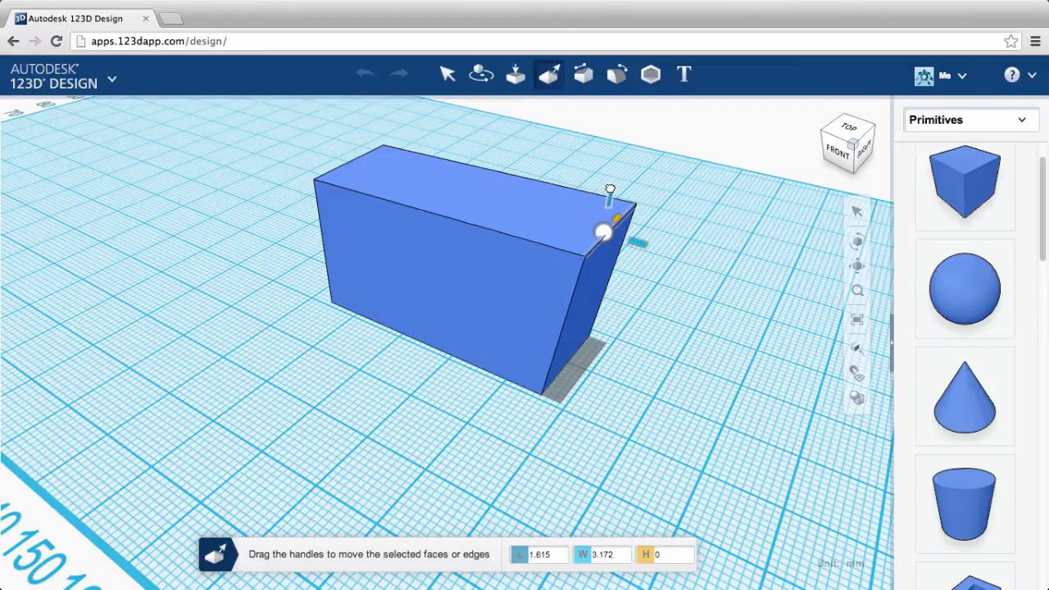
left_click_drag(606, 194, 573, 249)
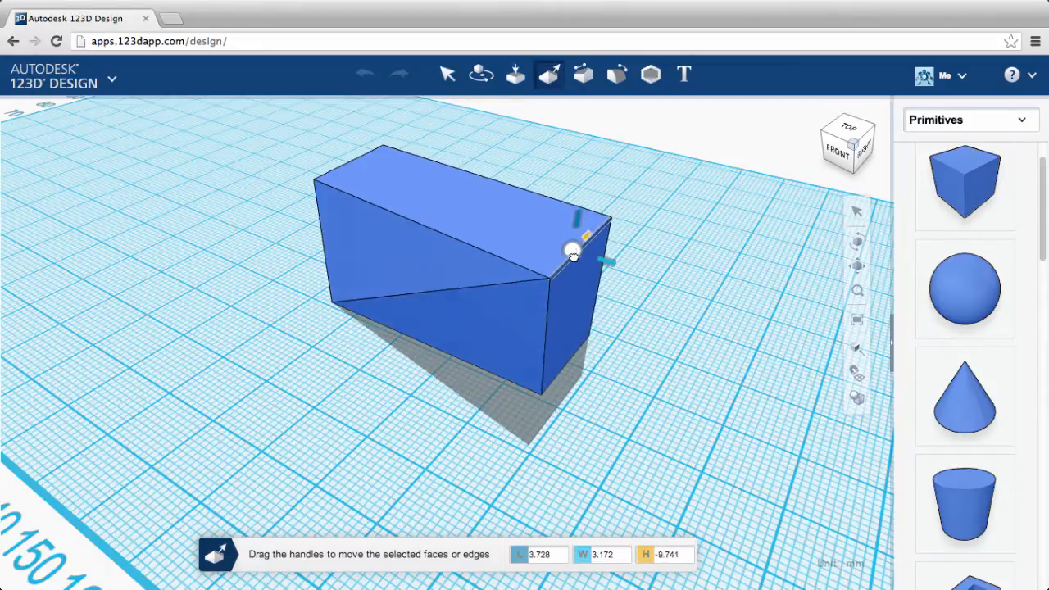
left_click_drag(572, 249, 598, 223)
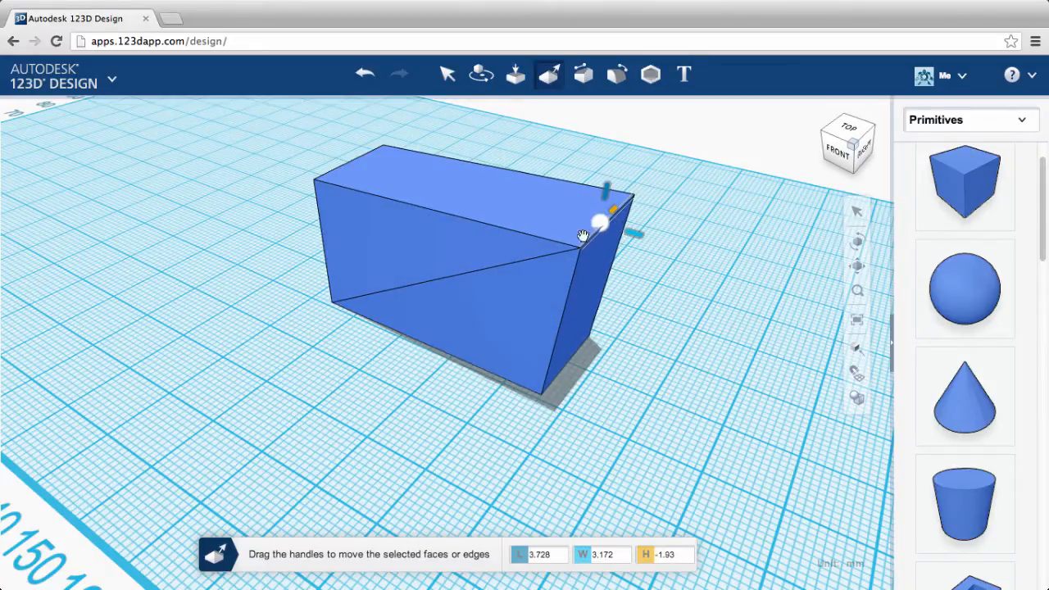
left_click_drag(603, 221, 500, 270)
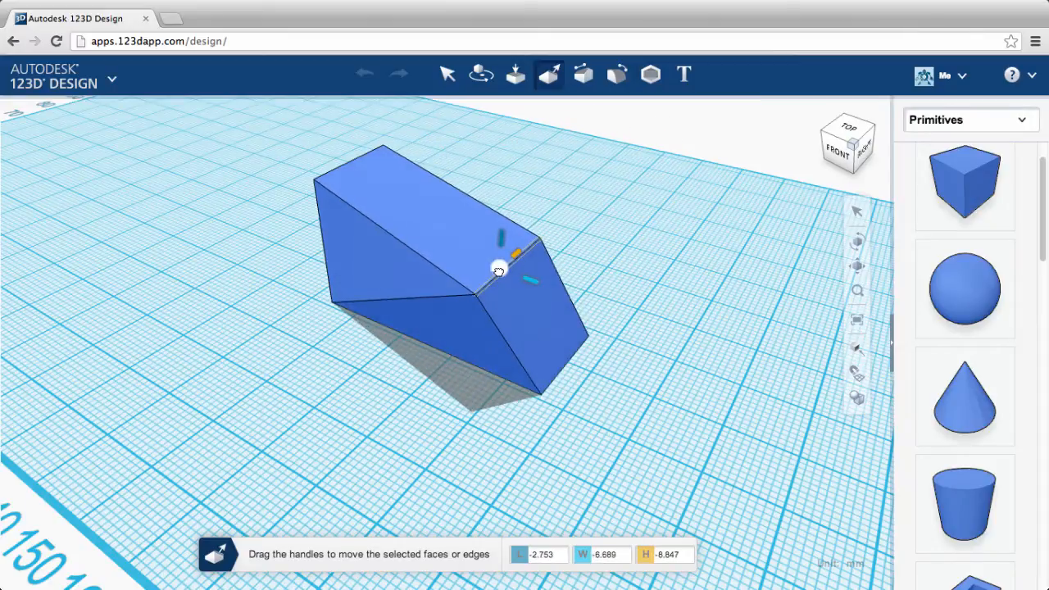
left_click(448, 76)
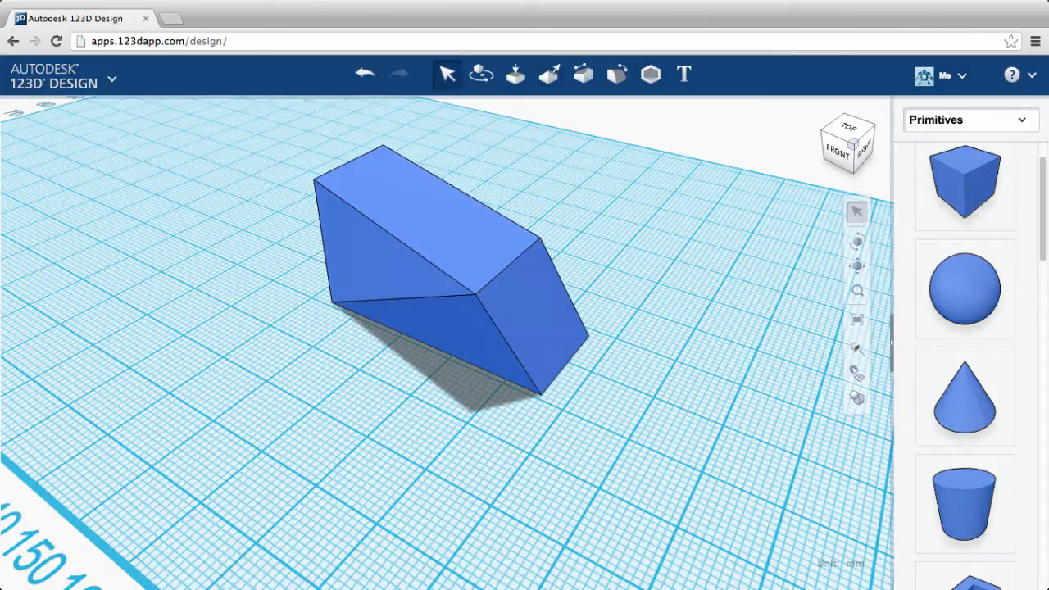
left_click(549, 76)
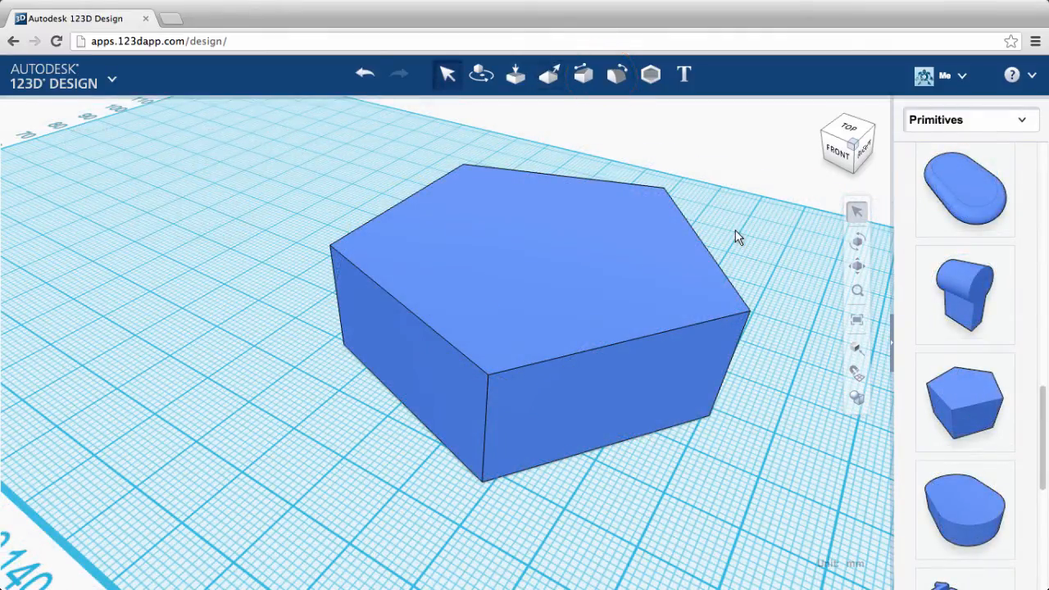
Chamfer the prism's front vertical corner edge into a flat inward bevel
left_click(584, 75)
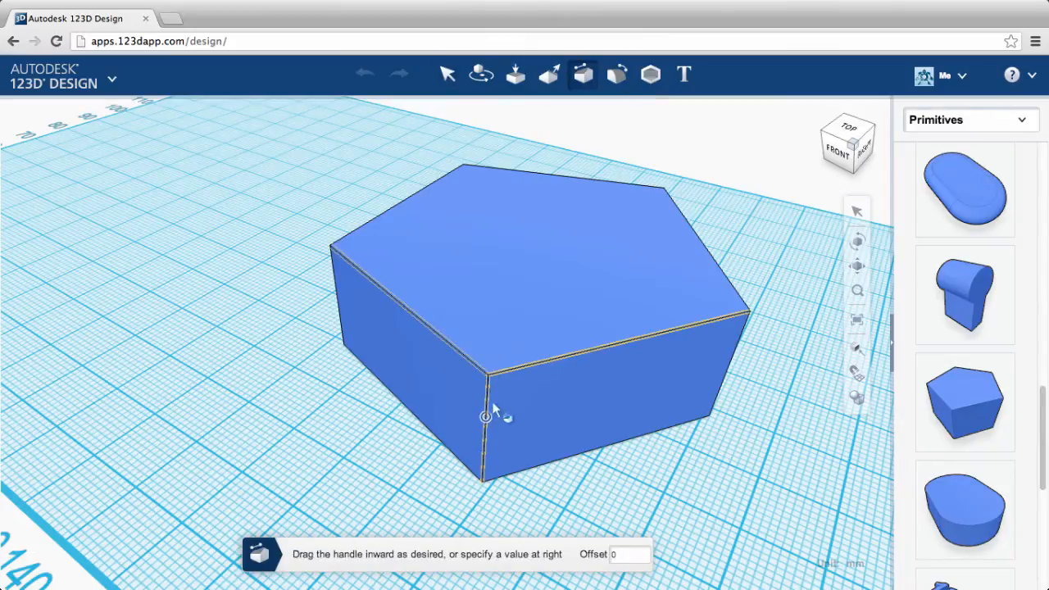
left_click_drag(485, 416, 508, 393)
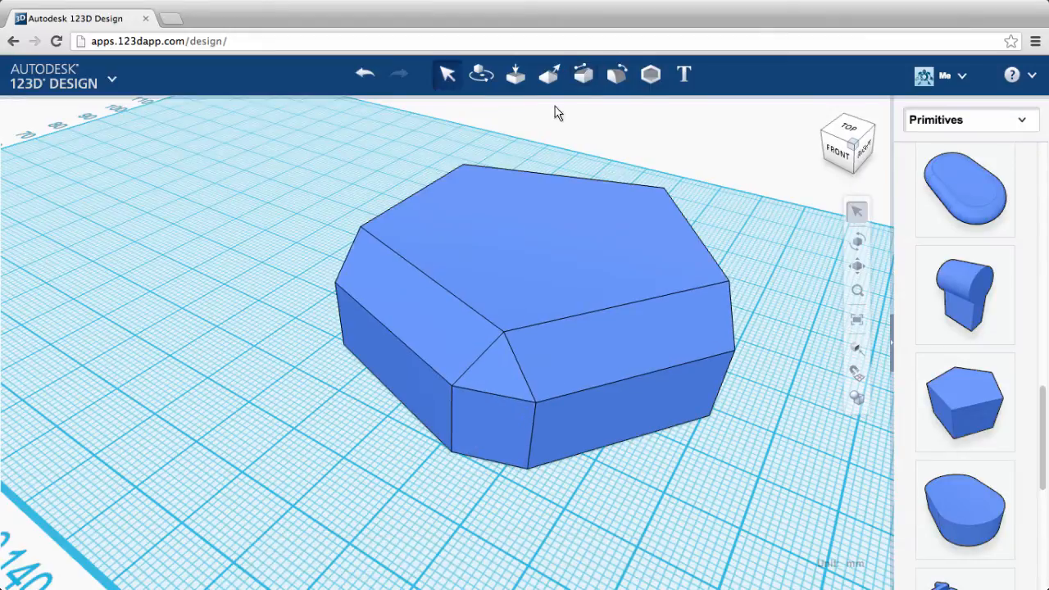
left_click(617, 76)
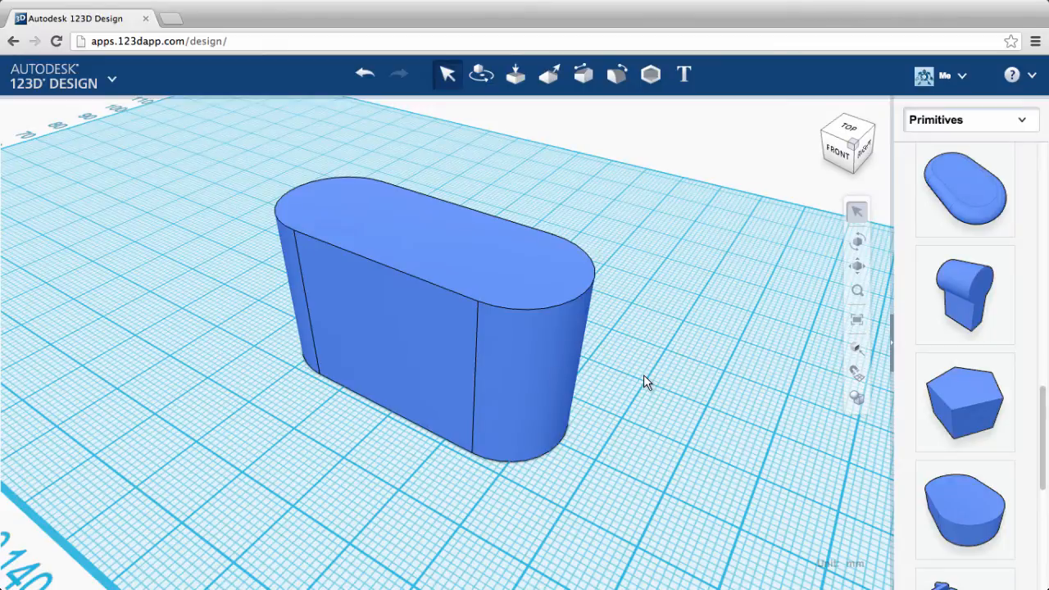
mouse_move(643, 264)
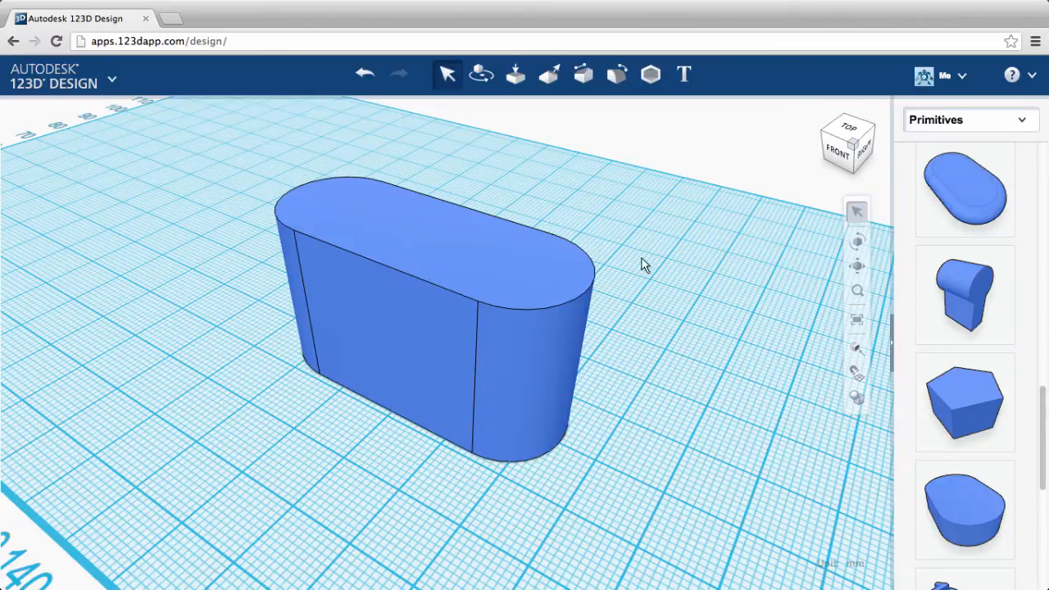
Shell the capsule with thickness 3, then thin the walls to about 2.344
left_click(649, 76)
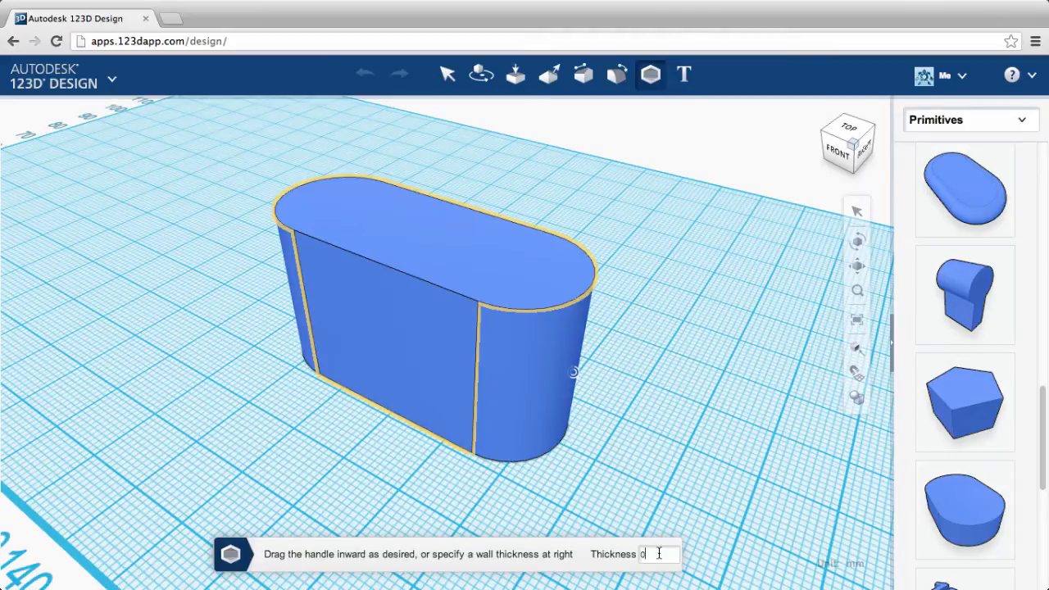
type("3")
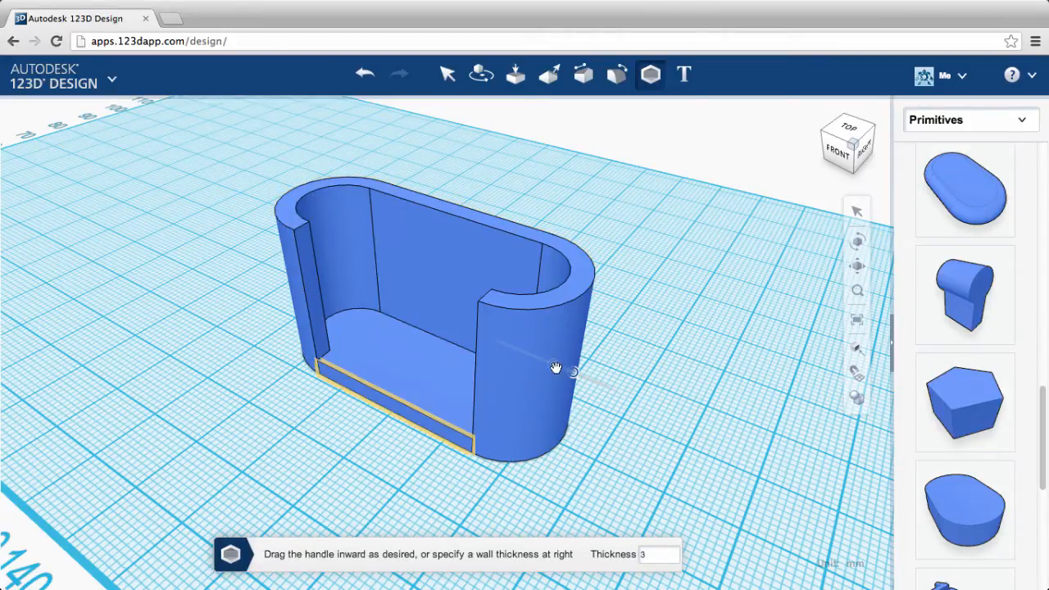
left_click_drag(556, 367, 557, 374)
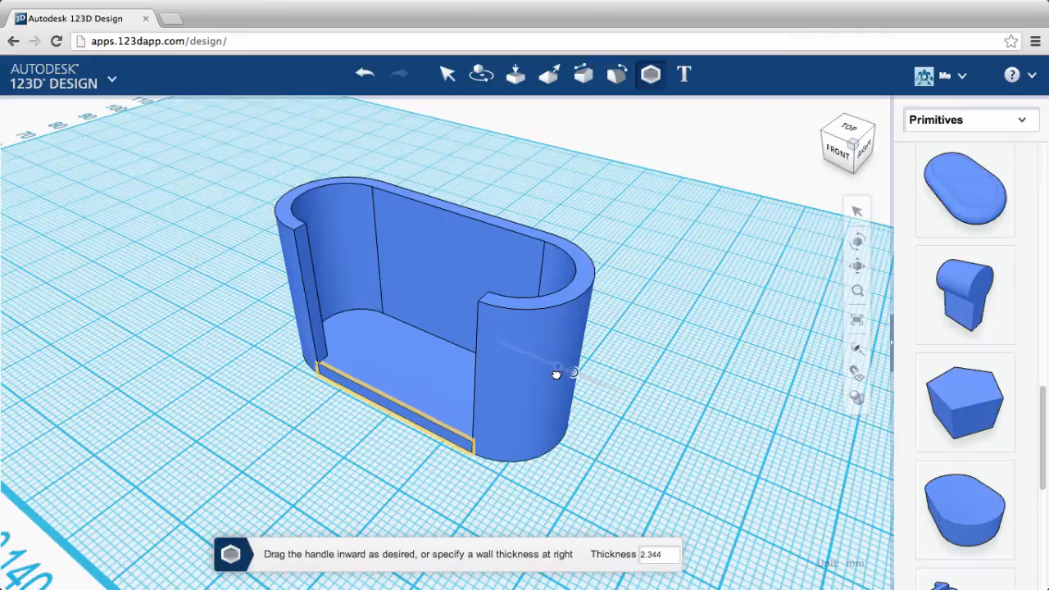